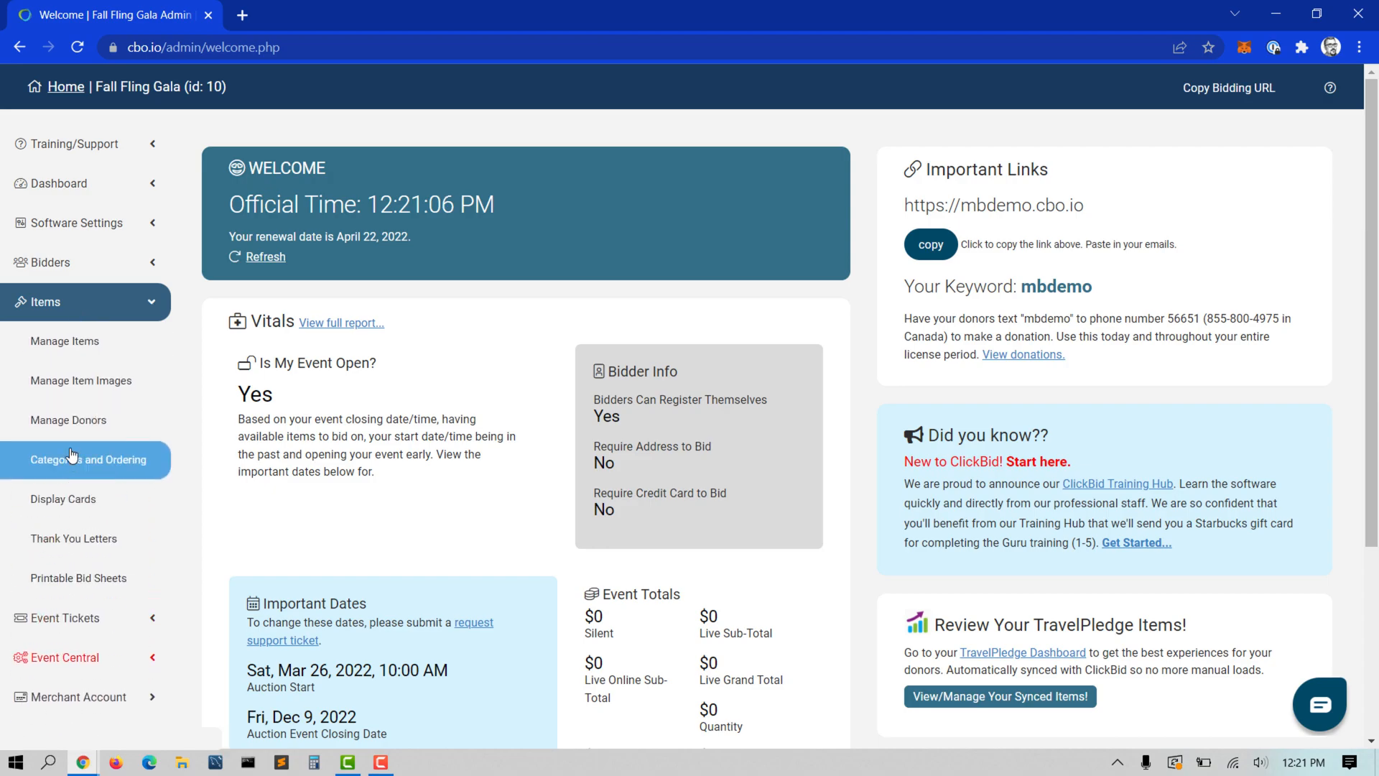
Step: Open Categories and Ordering under Items in the left sidebar
left_click(87, 459)
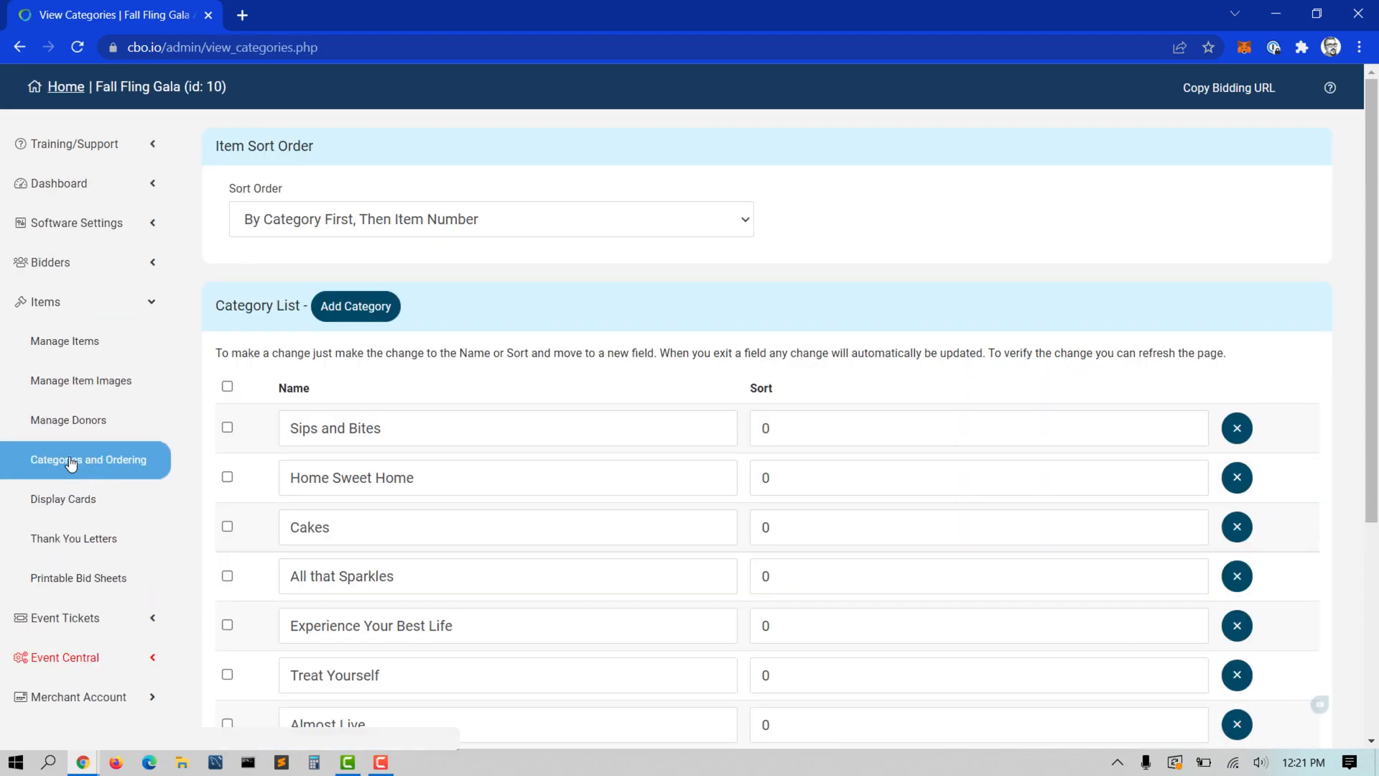
Step: Add and confirm a new category named 'A New Item Category'
scroll("down", 3)
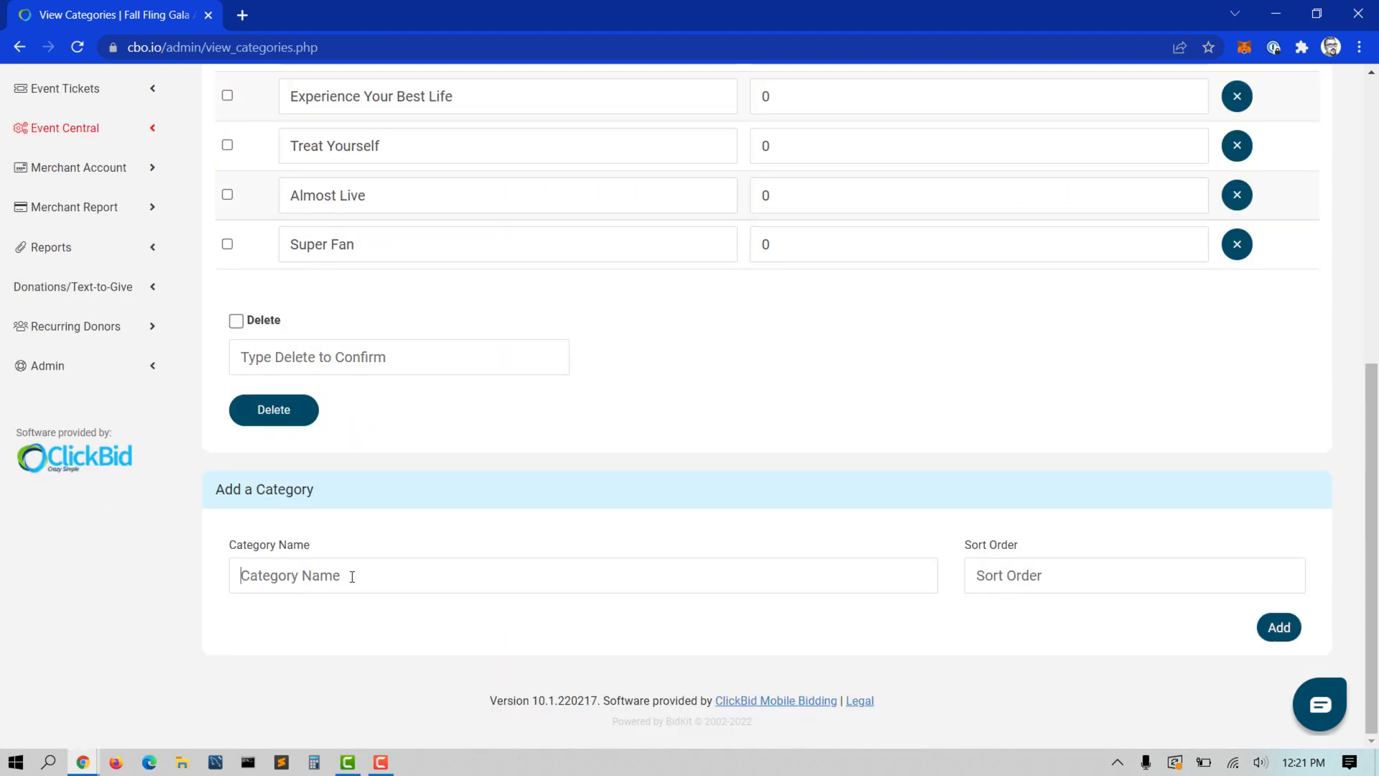
type("A New Item C")
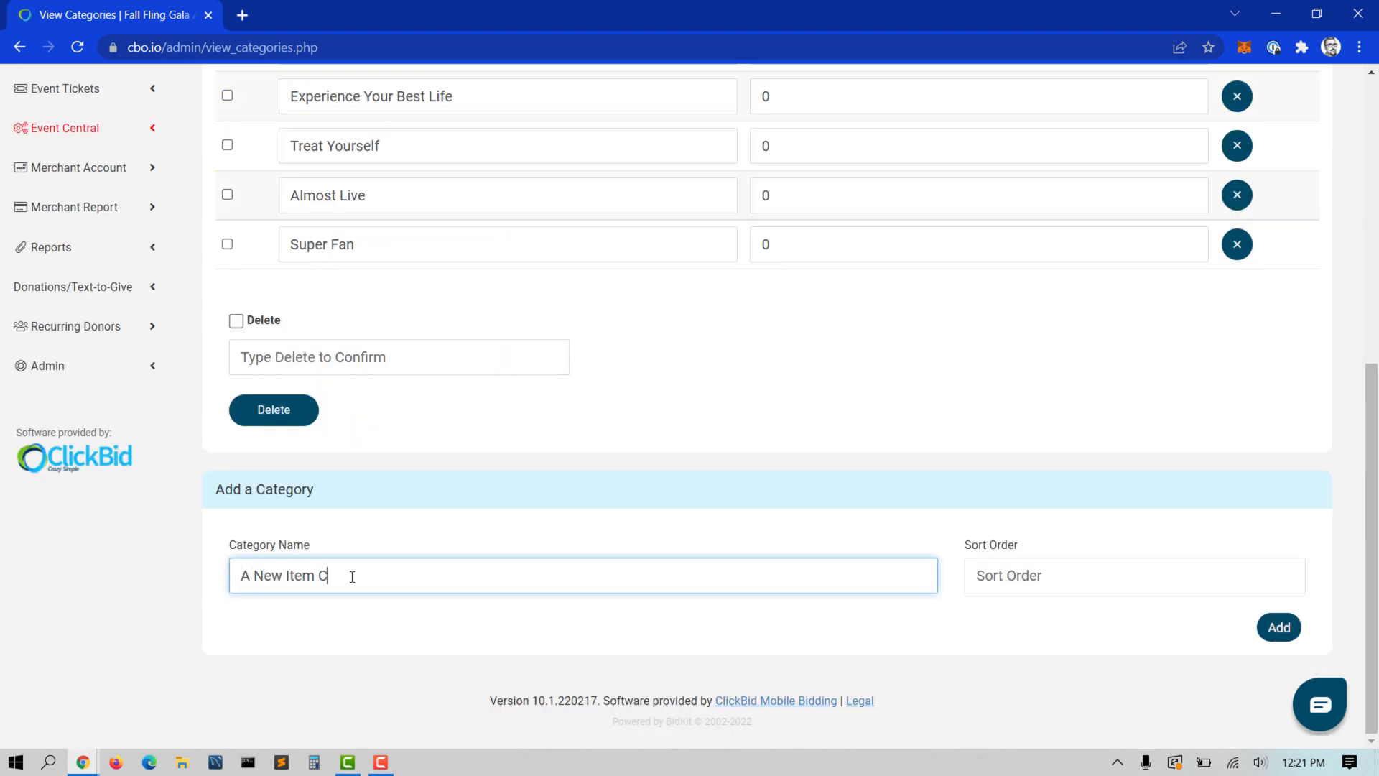
left_click(1278, 628)
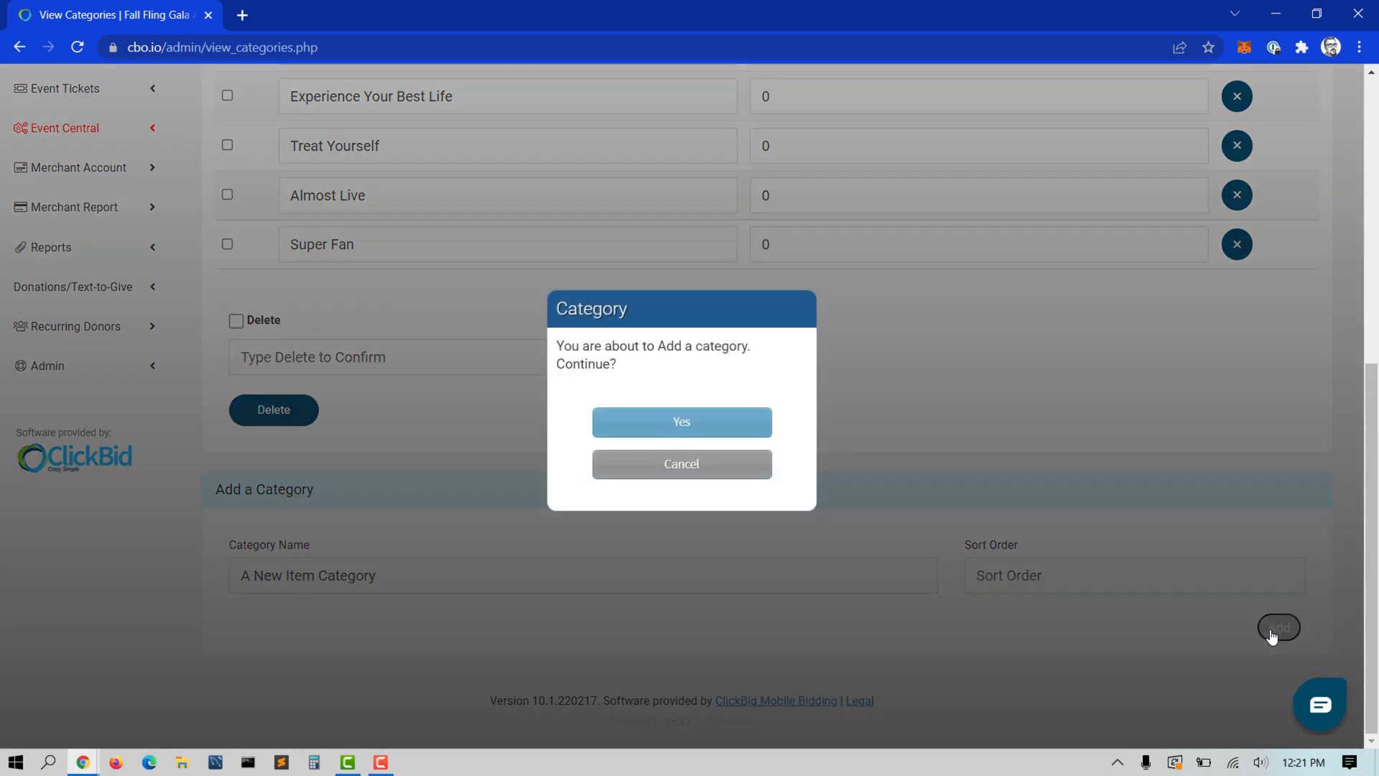
left_click(681, 422)
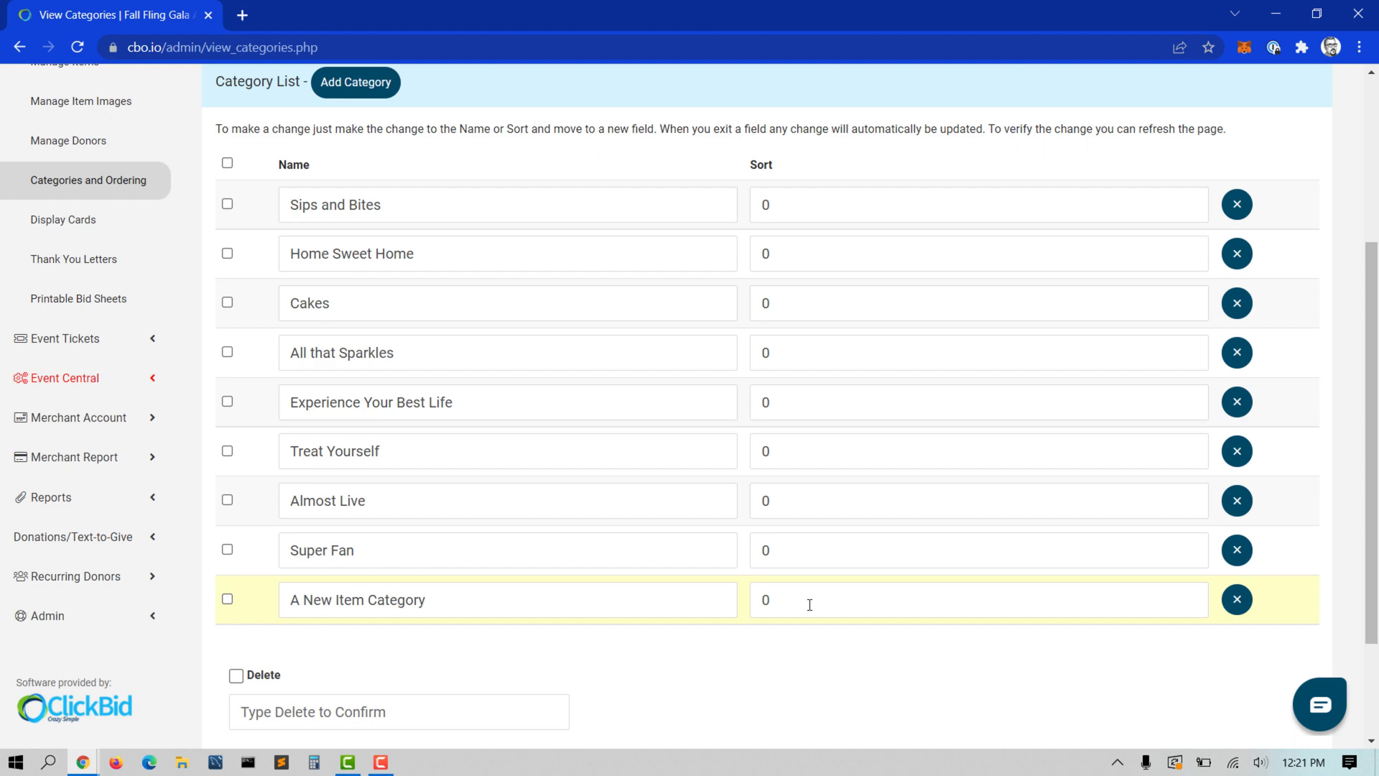
Step: Clear the Sips and Bites and Home Sweet Home name fields
scroll("down", 3)
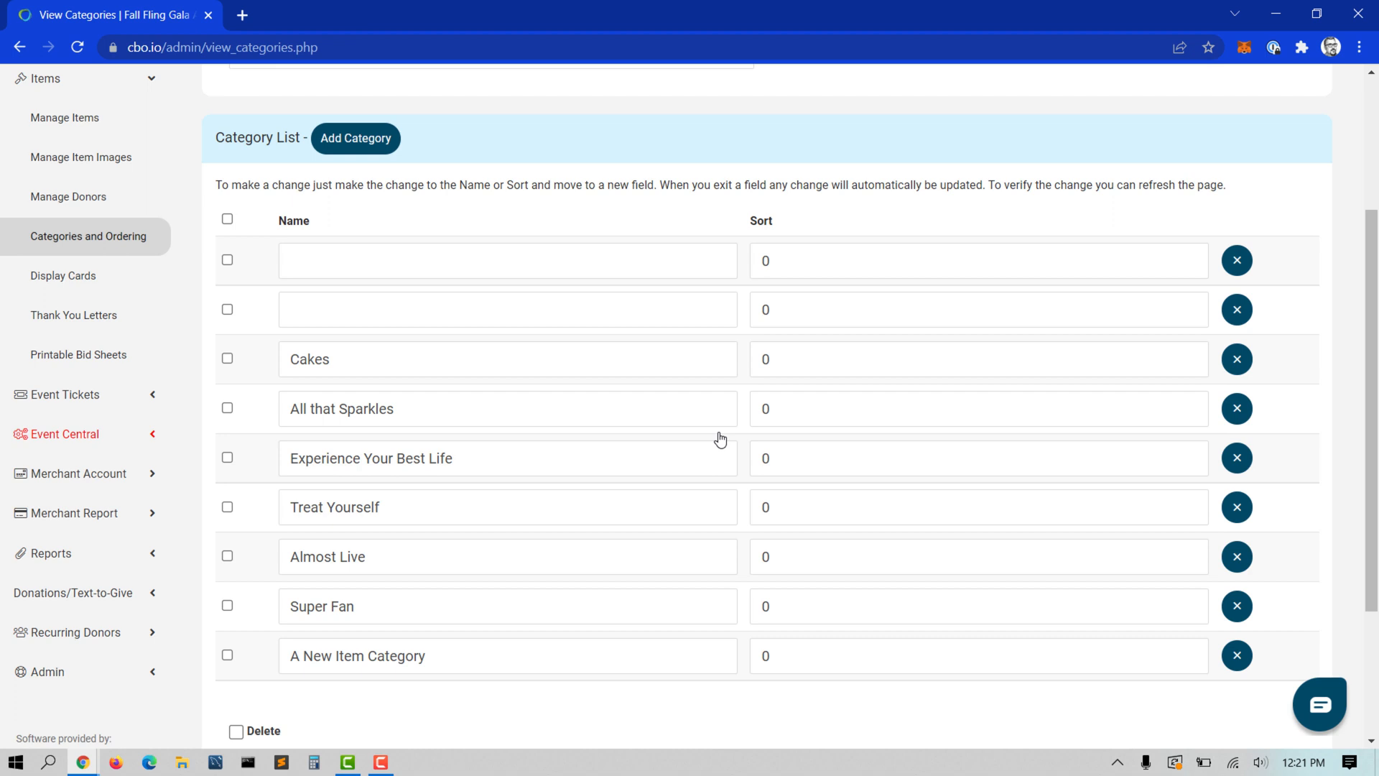
Step: Name the first two categories '100 Vacations' and '200 Accessories' and open the Sort Order dropdown
type("100 Vacations")
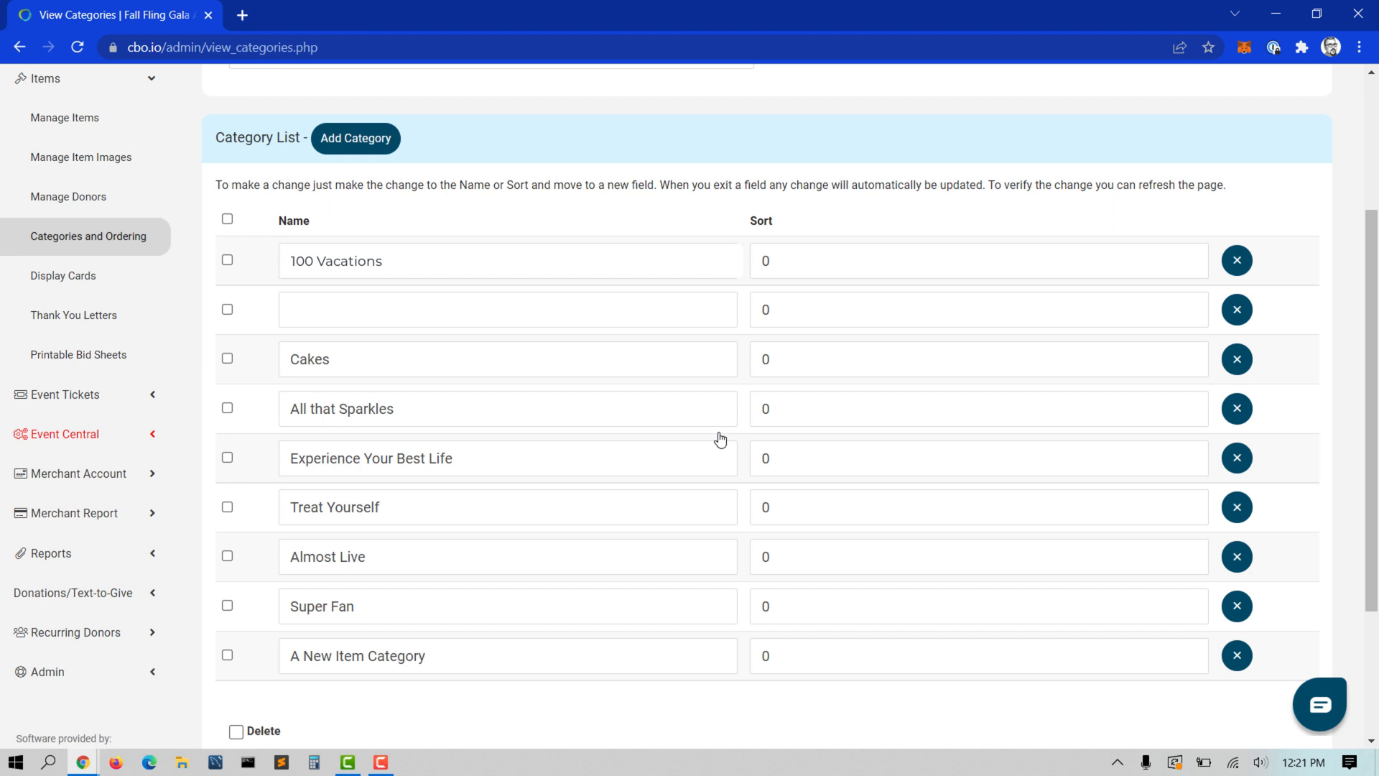
type("200 Accessories")
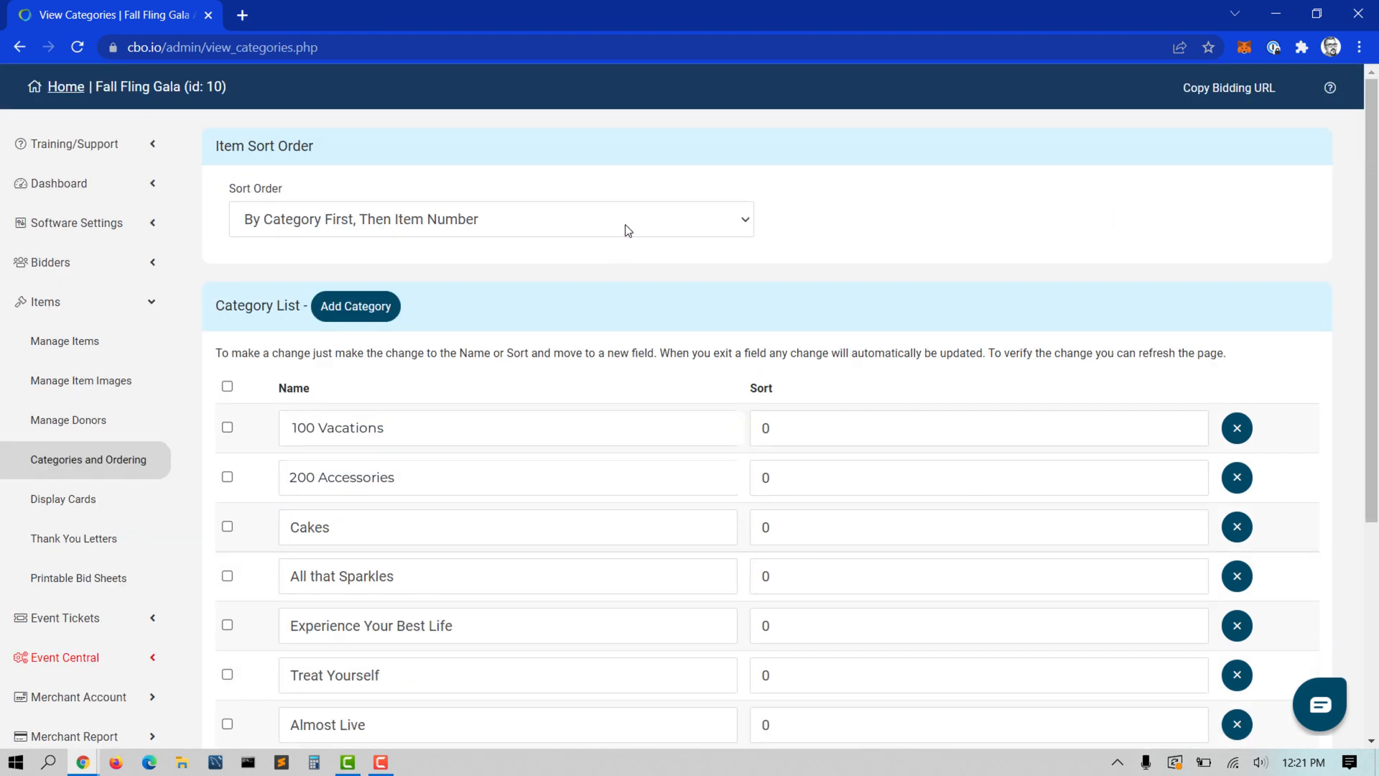
left_click(490, 219)
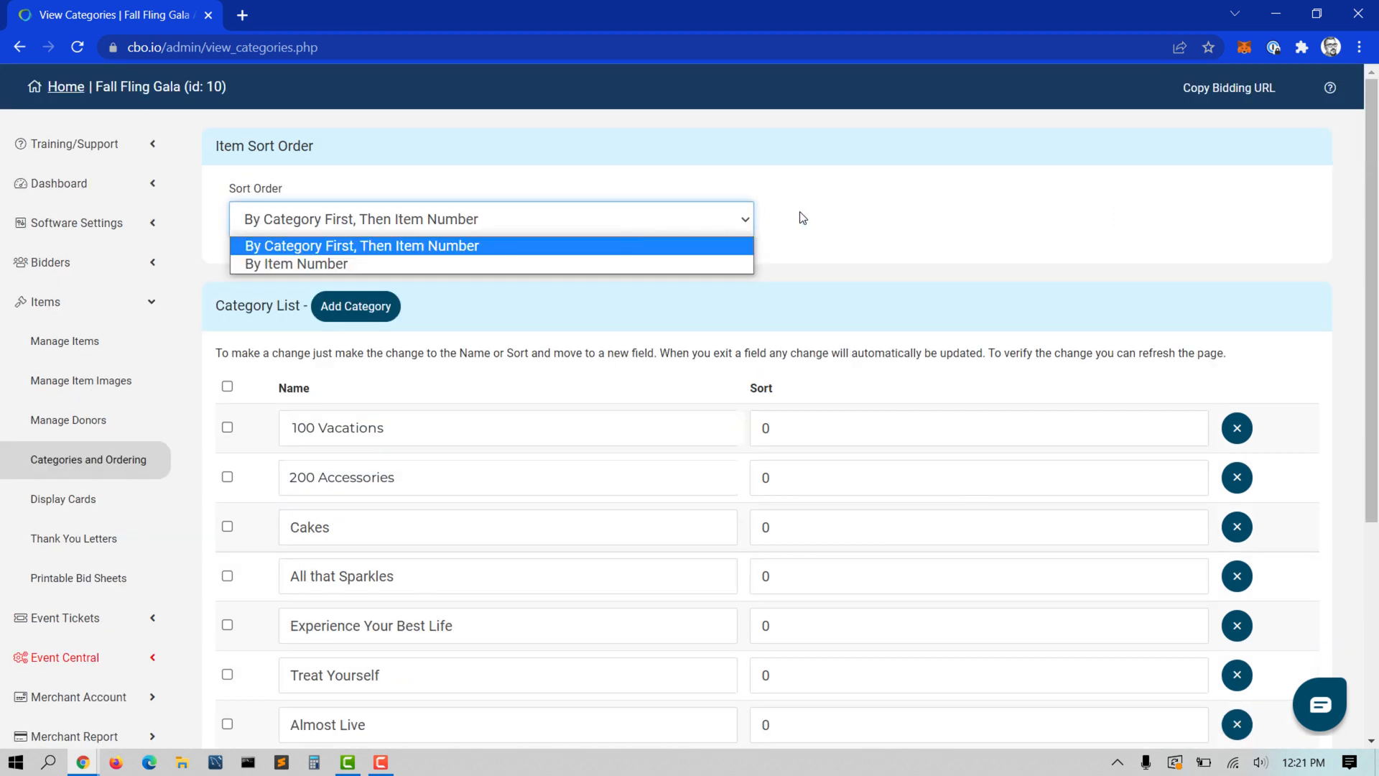
mouse_move(791, 217)
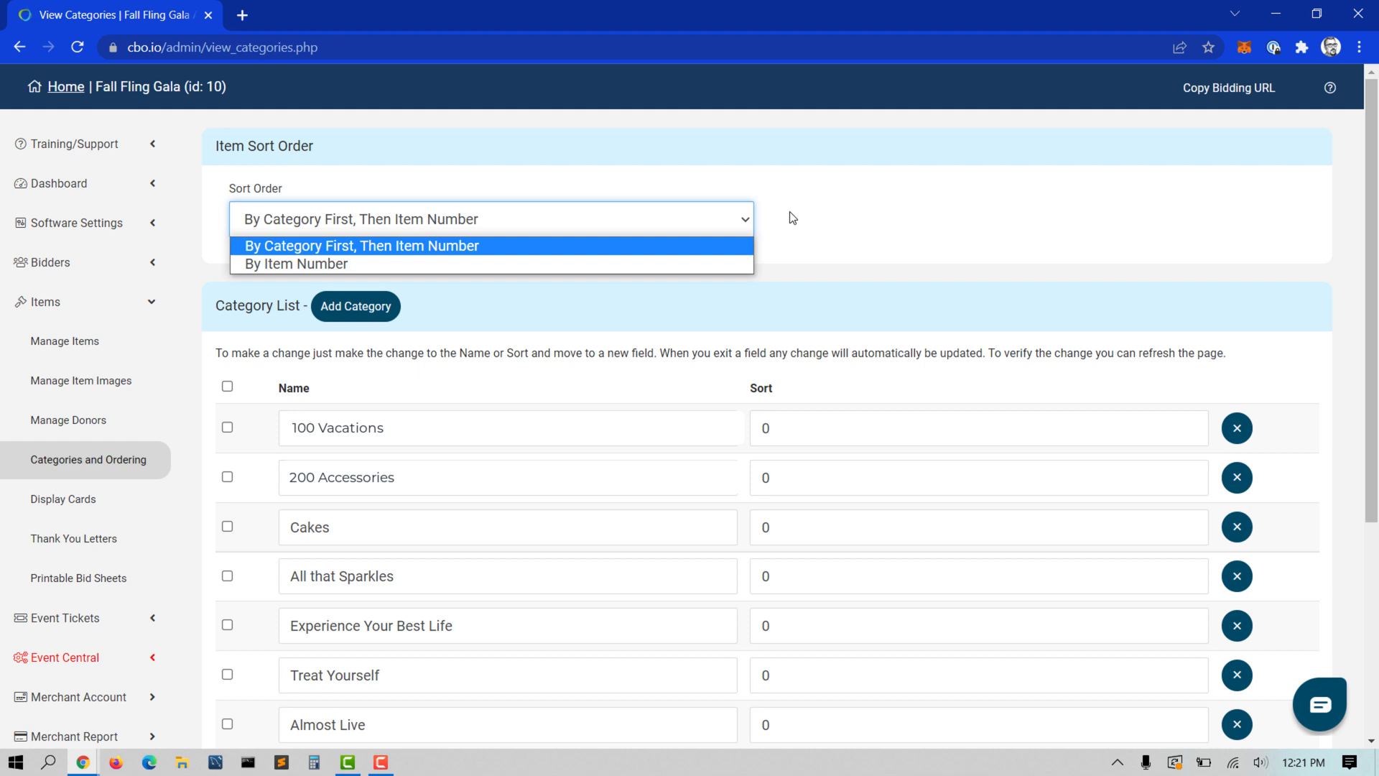